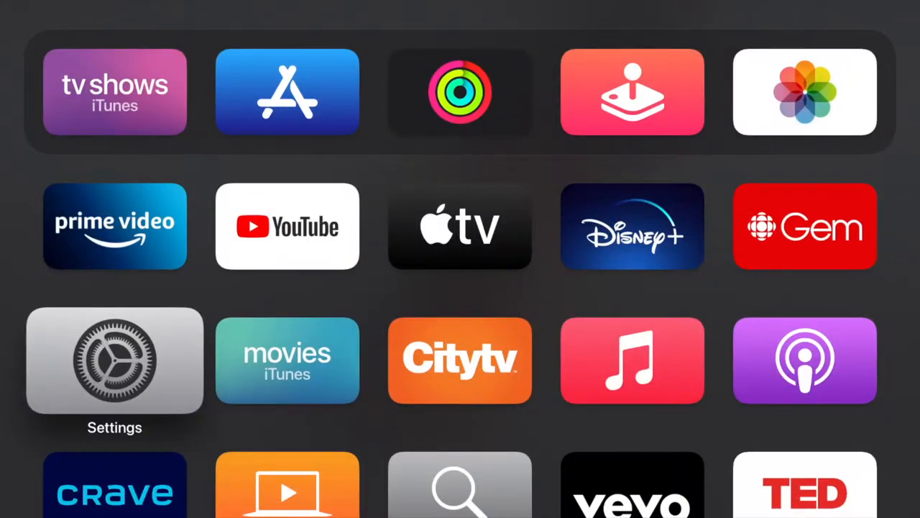
# Navigate from the home screen through Settings and General to the Screen Saver page showing type Aerial.
pyautogui.click(115, 359)
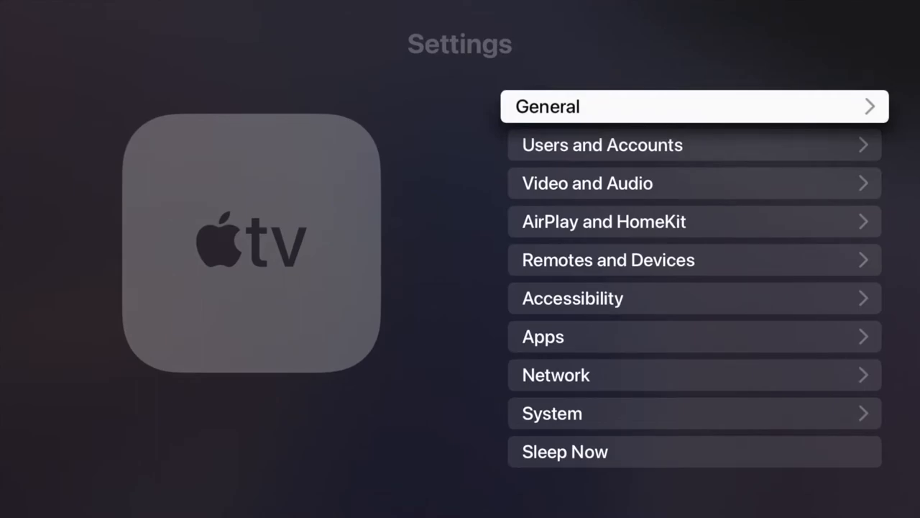
pyautogui.click(693, 106)
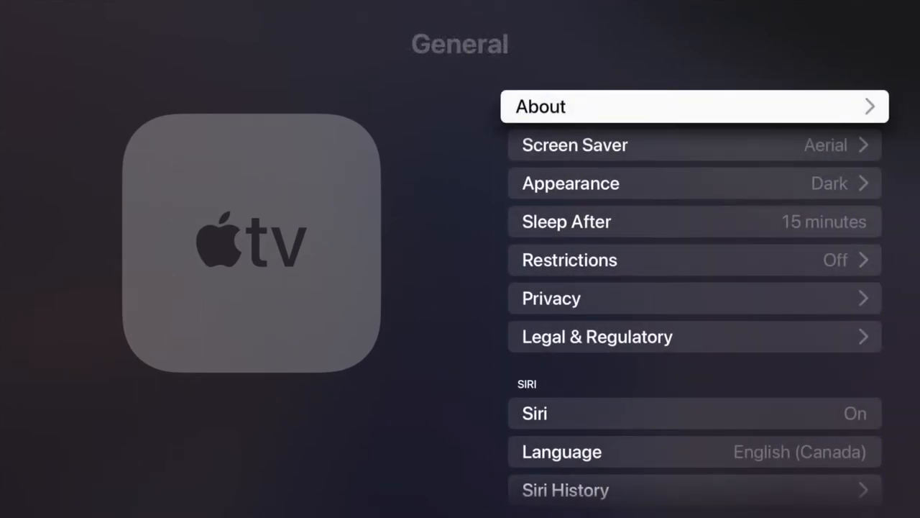
pyautogui.press('down')
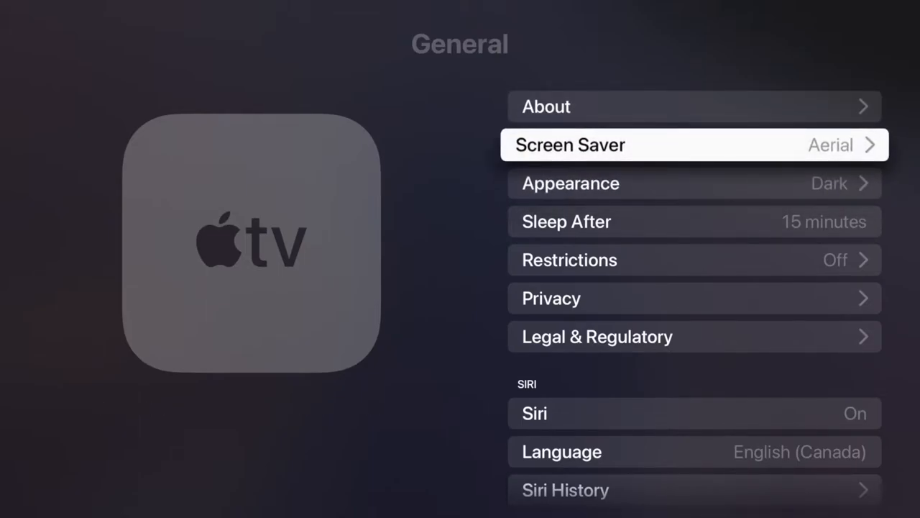
pyautogui.click(693, 144)
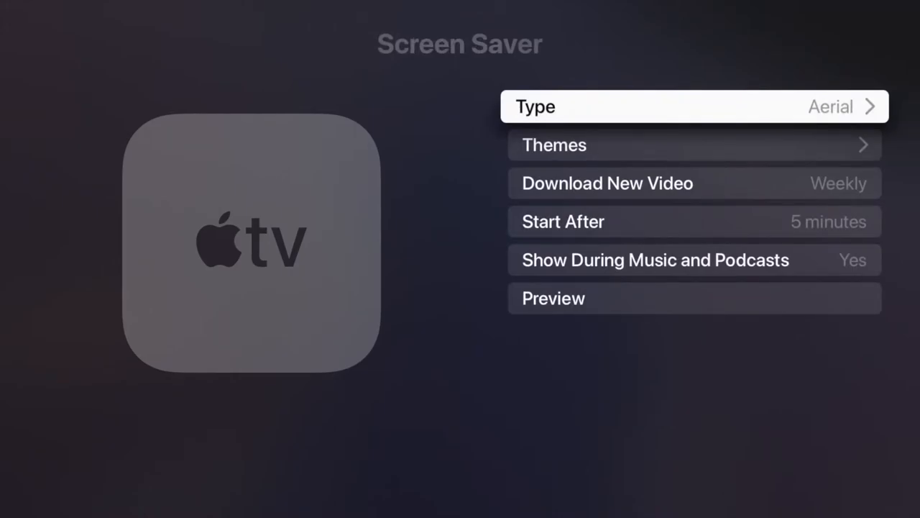
pyautogui.click(694, 106)
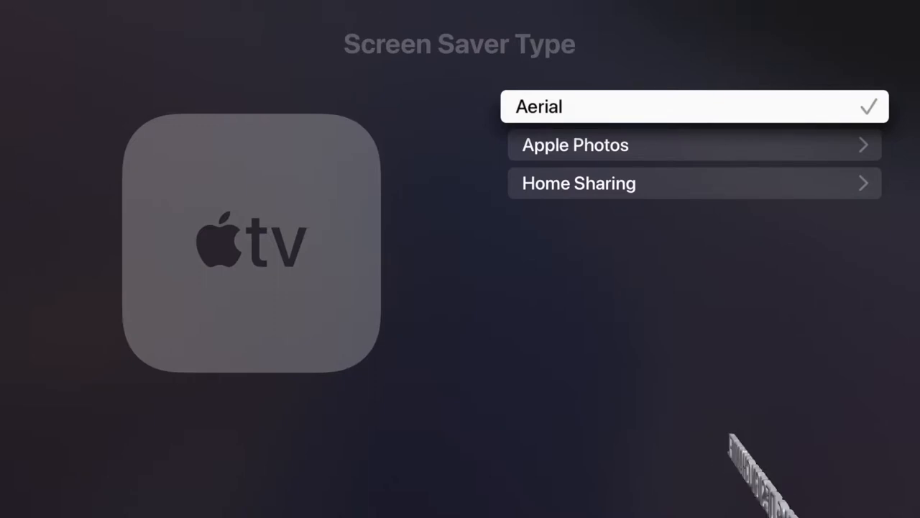
pyautogui.press('Down')
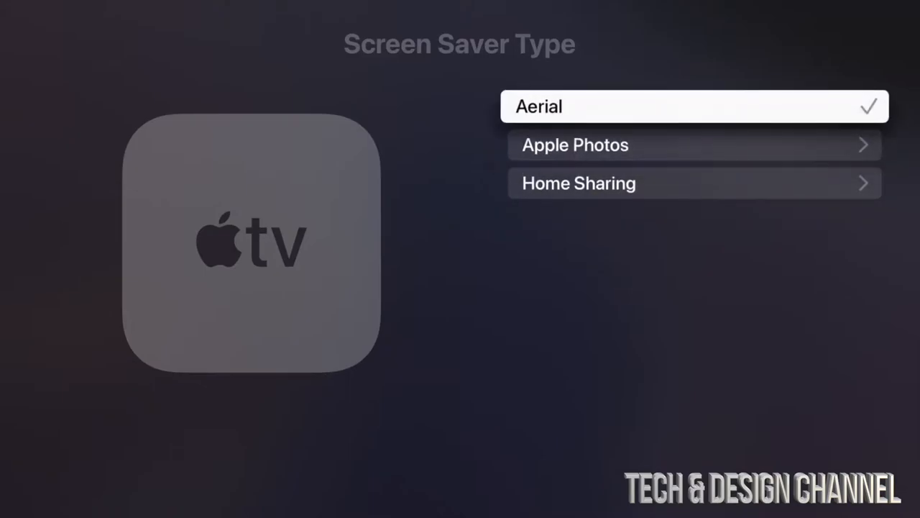
pyautogui.press('menu')
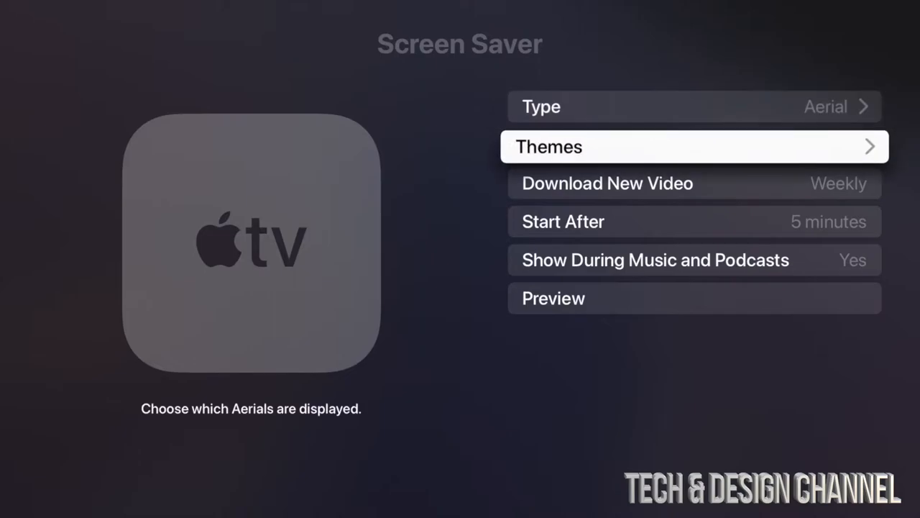
pyautogui.click(690, 147)
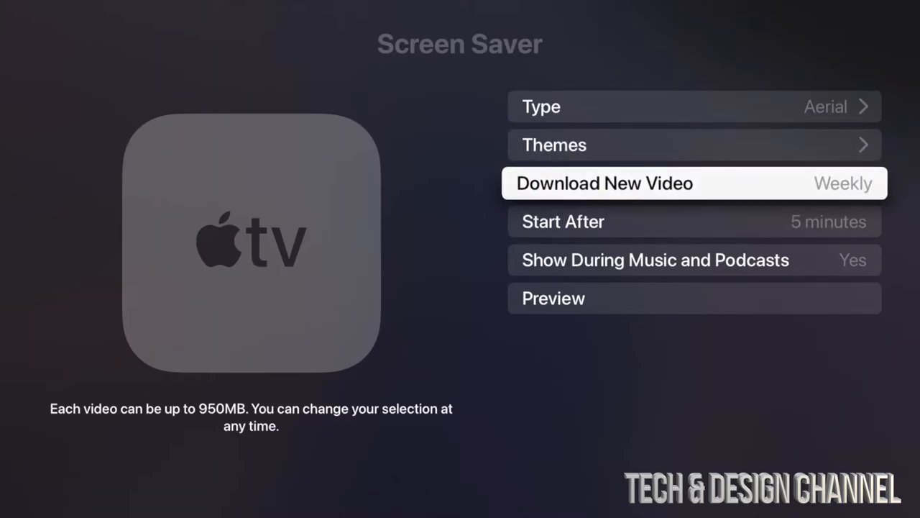
pyautogui.click(604, 182)
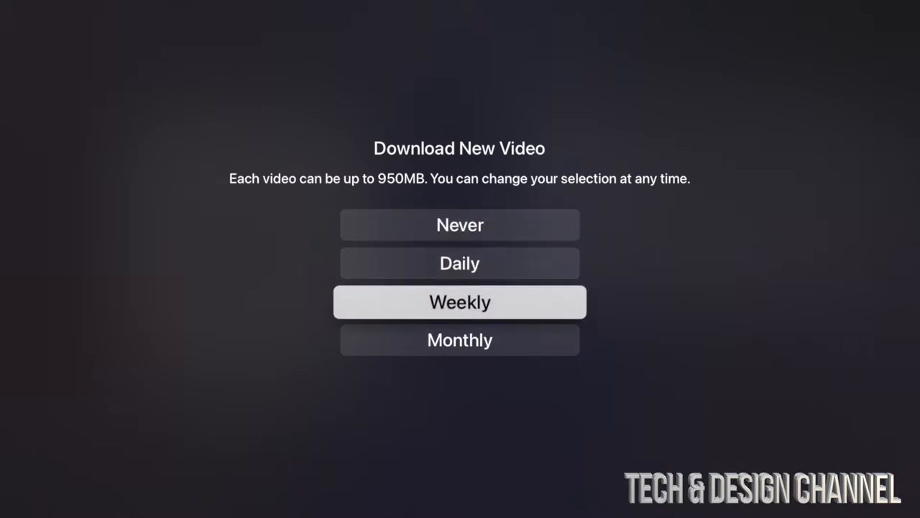
pyautogui.click(460, 302)
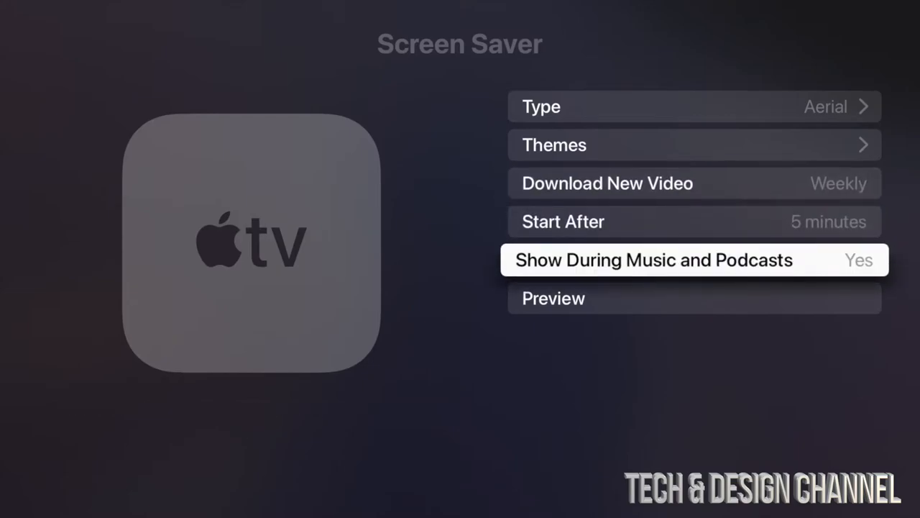
pyautogui.click(693, 222)
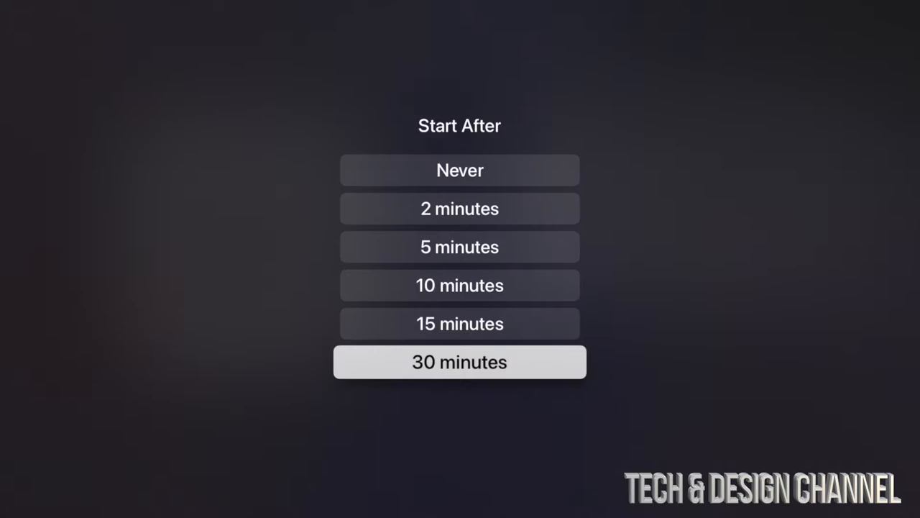
pyautogui.click(461, 363)
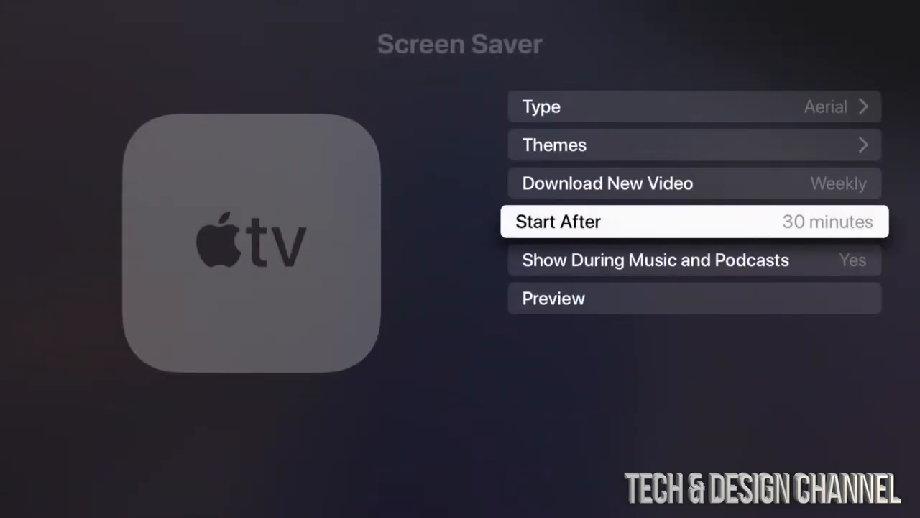
pyautogui.click(693, 222)
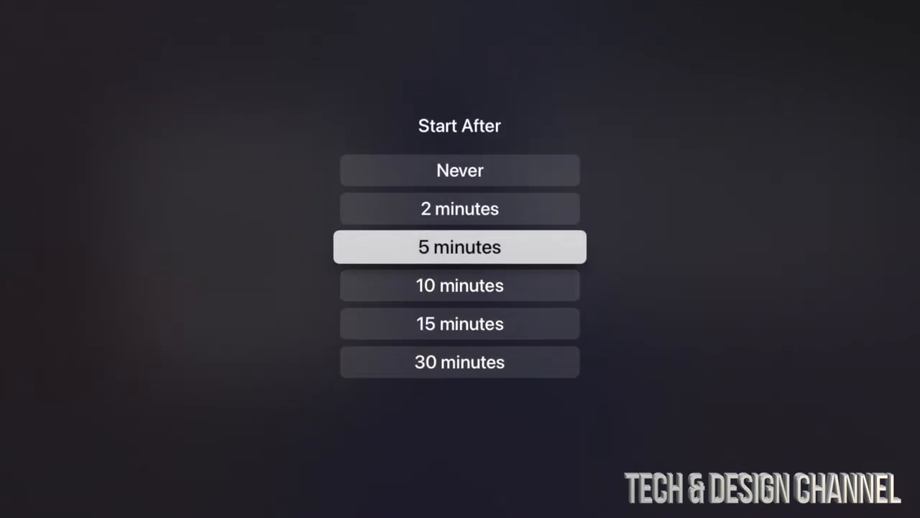
pyautogui.click(460, 248)
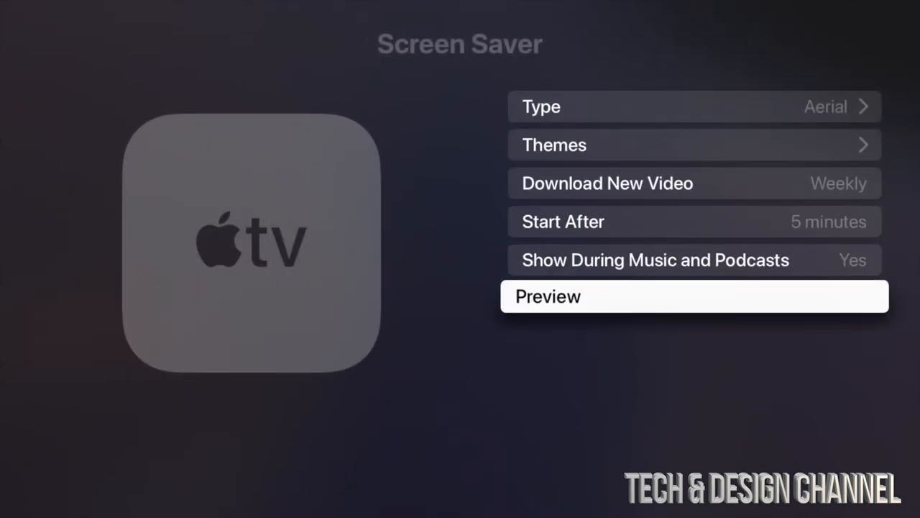
pyautogui.press('up')
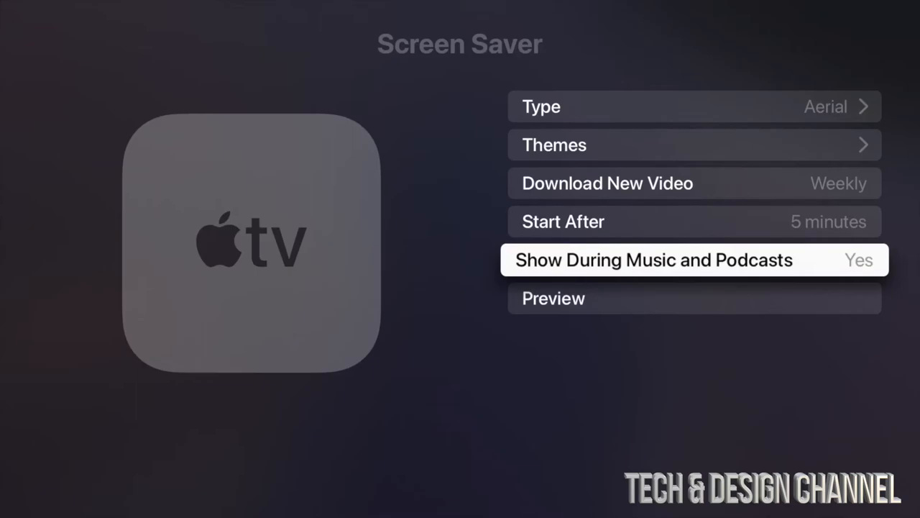
pyautogui.click(693, 259)
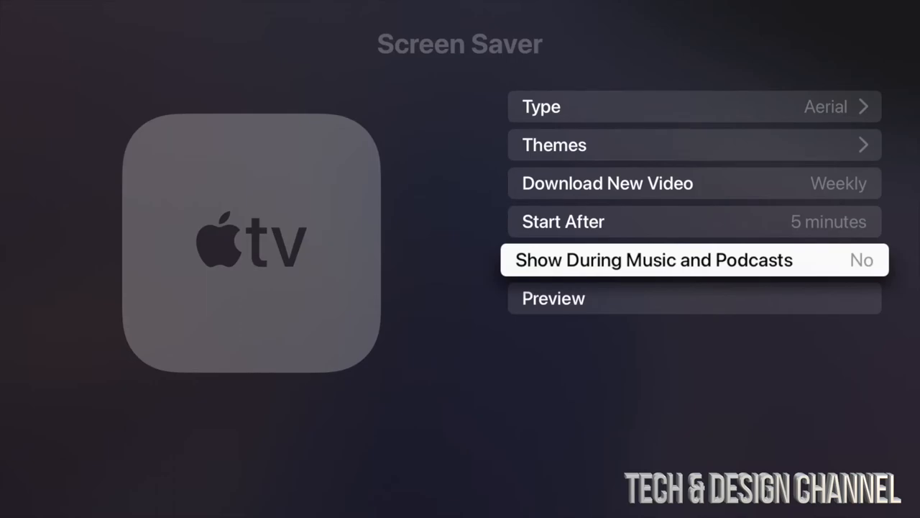
pyautogui.click(694, 259)
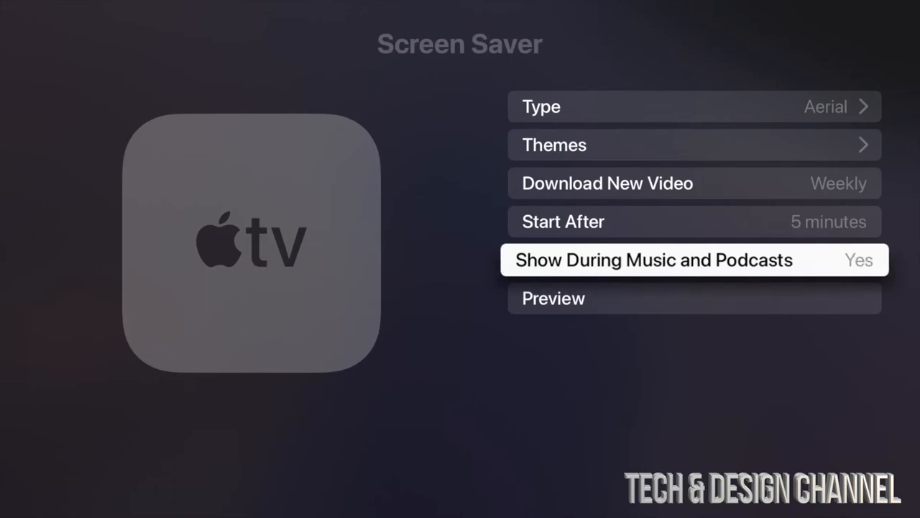